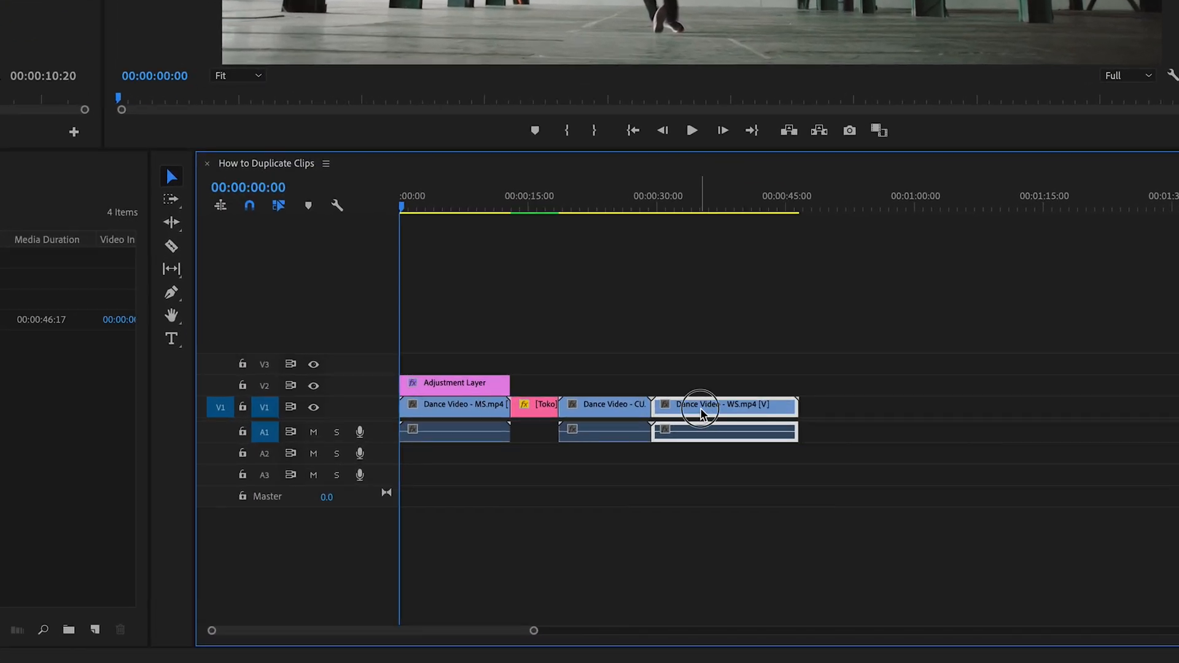
Duplicate the Dance Video - WS.mp4 clip with Alt-drag and drop the copy after a gap at the sequence end
left_click_drag(698, 410, 876, 417)
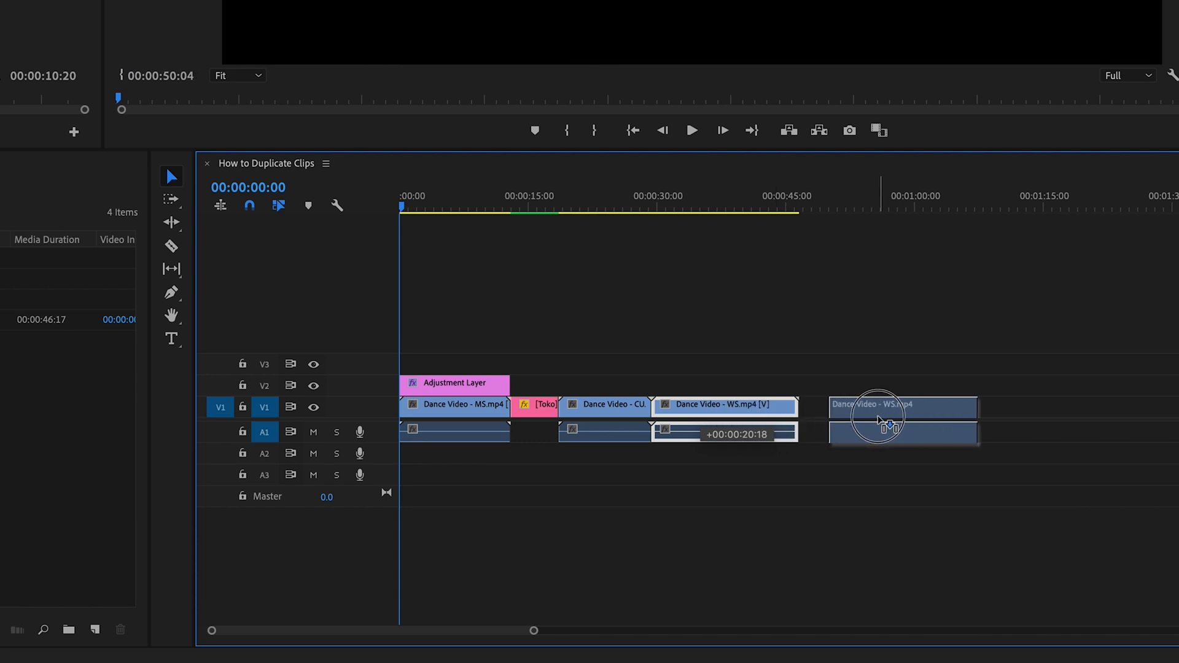
left_click_drag(903, 419, 903, 406)
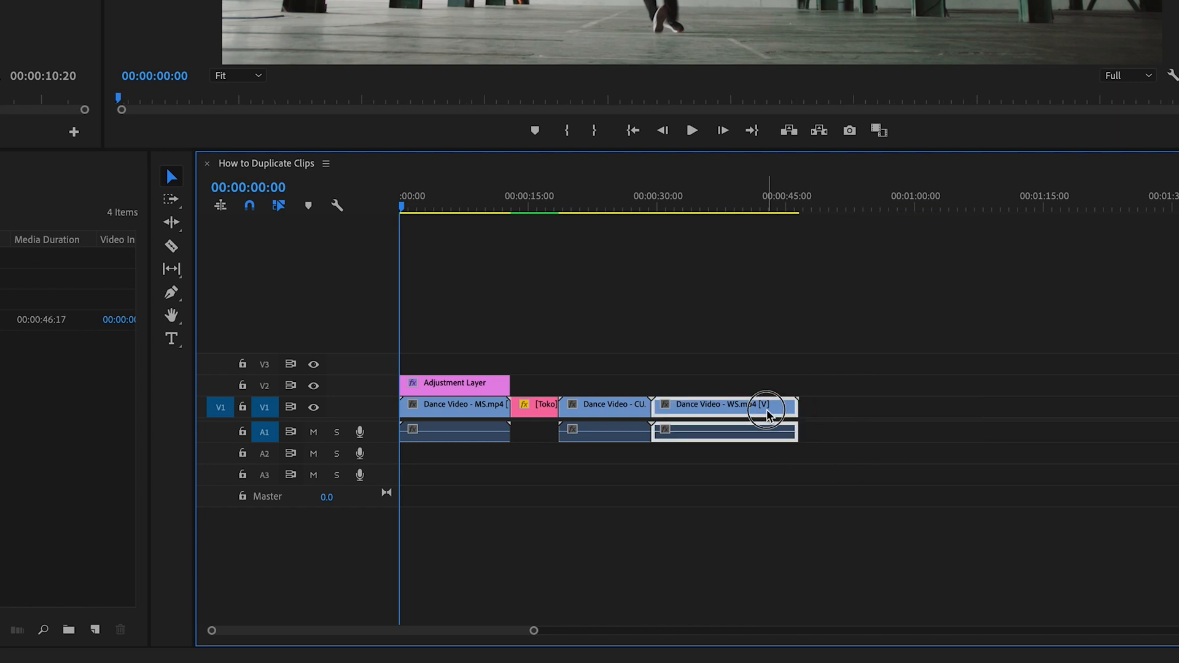
left_click_drag(765, 408, 900, 421)
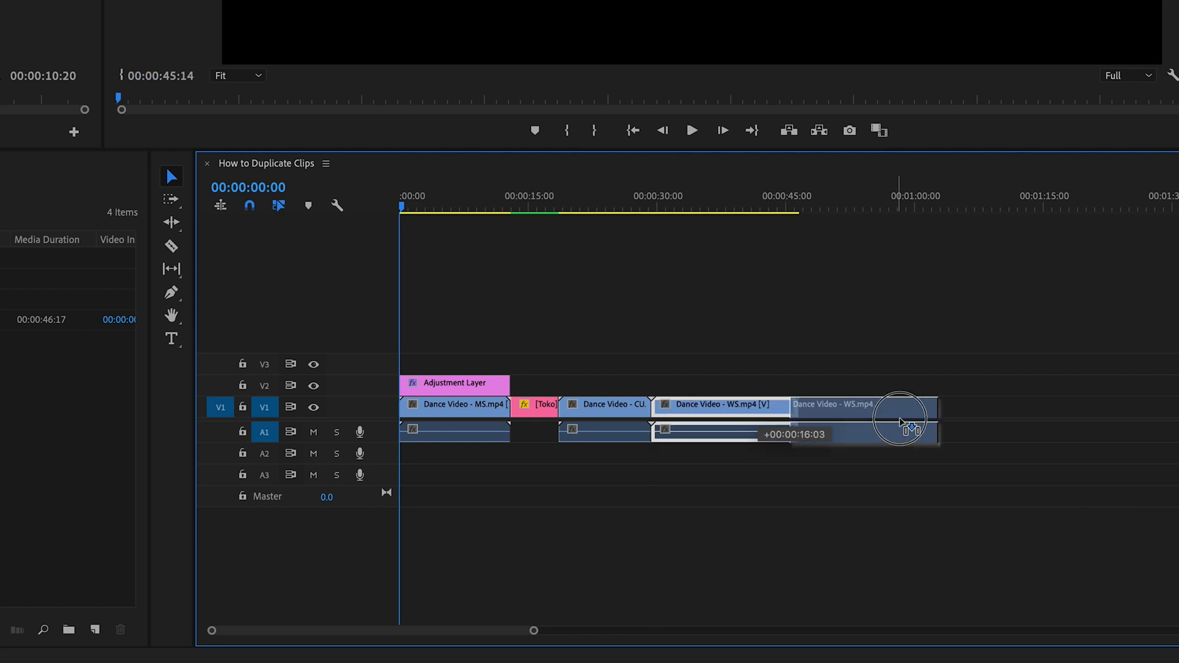
left_click_drag(903, 421, 943, 373)
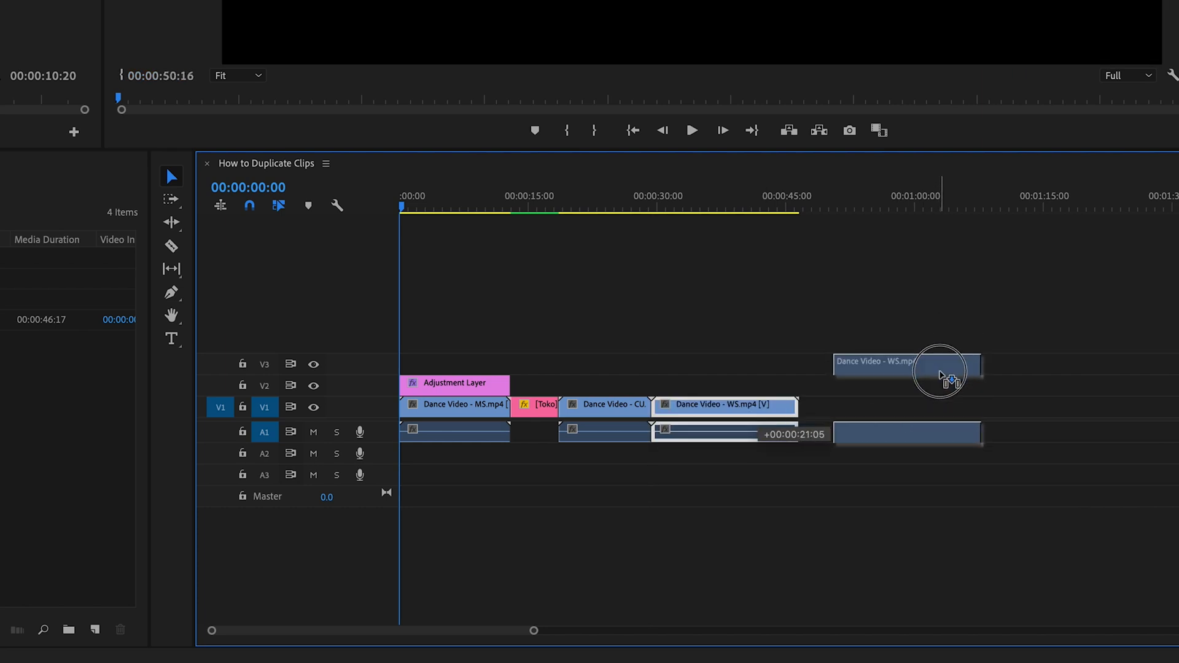
left_click_drag(906, 369, 907, 404)
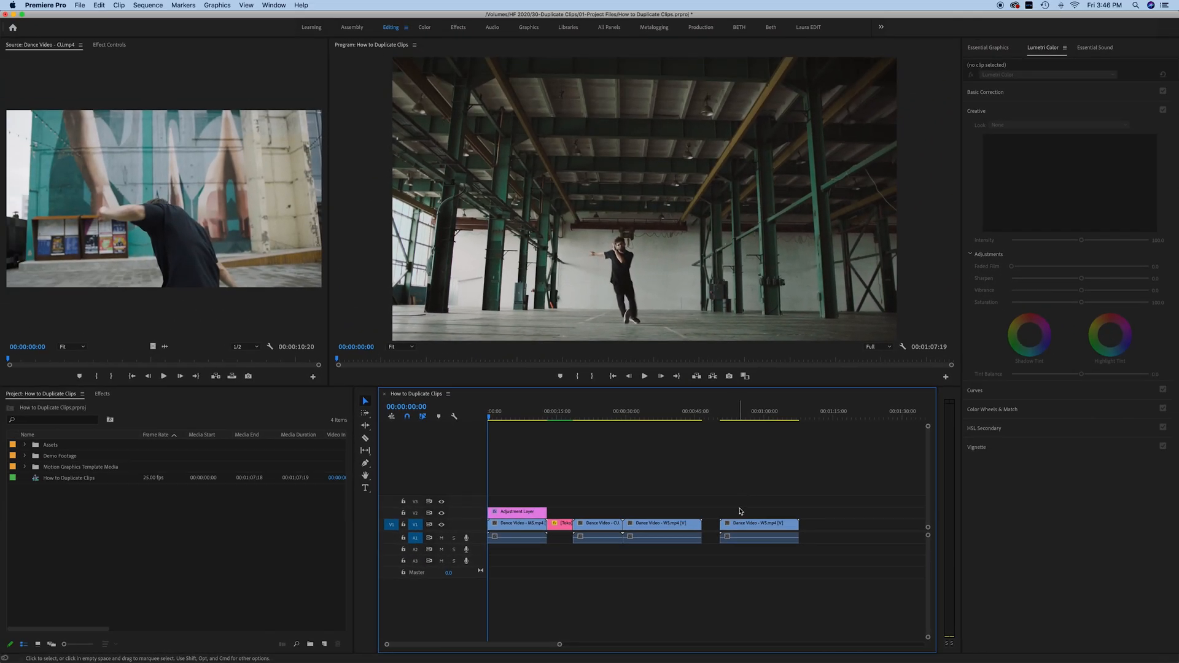
Delete the duplicate wide-shot clip, then select the title clip between the dance clips
left_click_drag(758, 524, 788, 525)
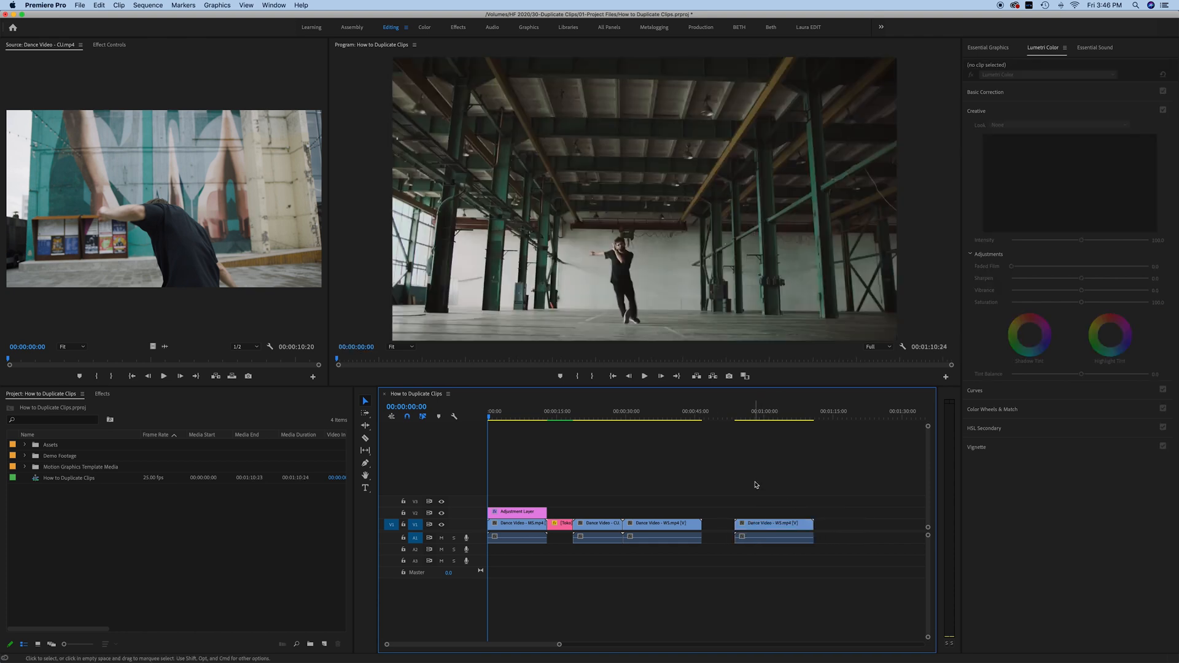
left_click(773, 524)
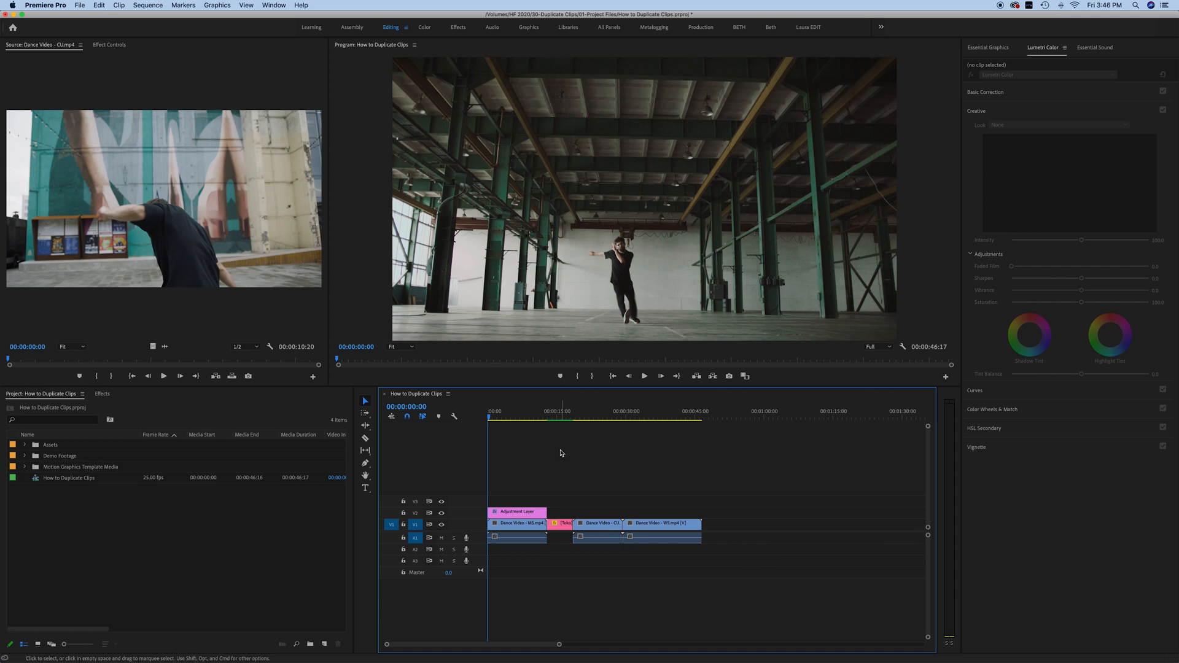
left_click(561, 524)
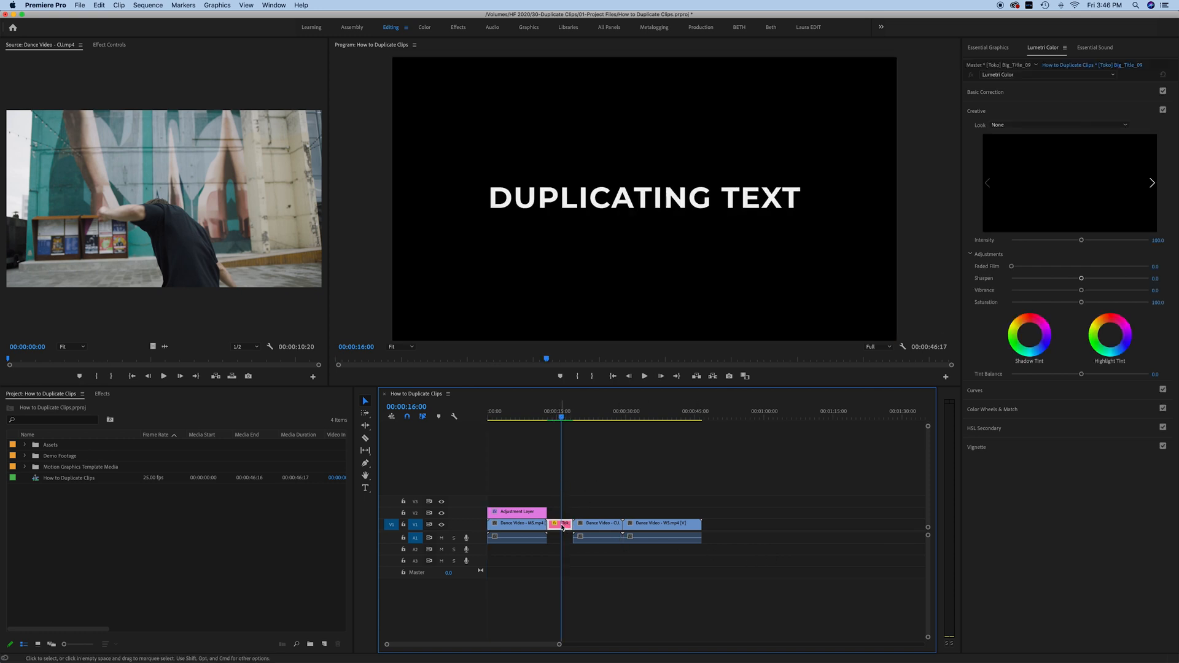
mouse_move(560, 524)
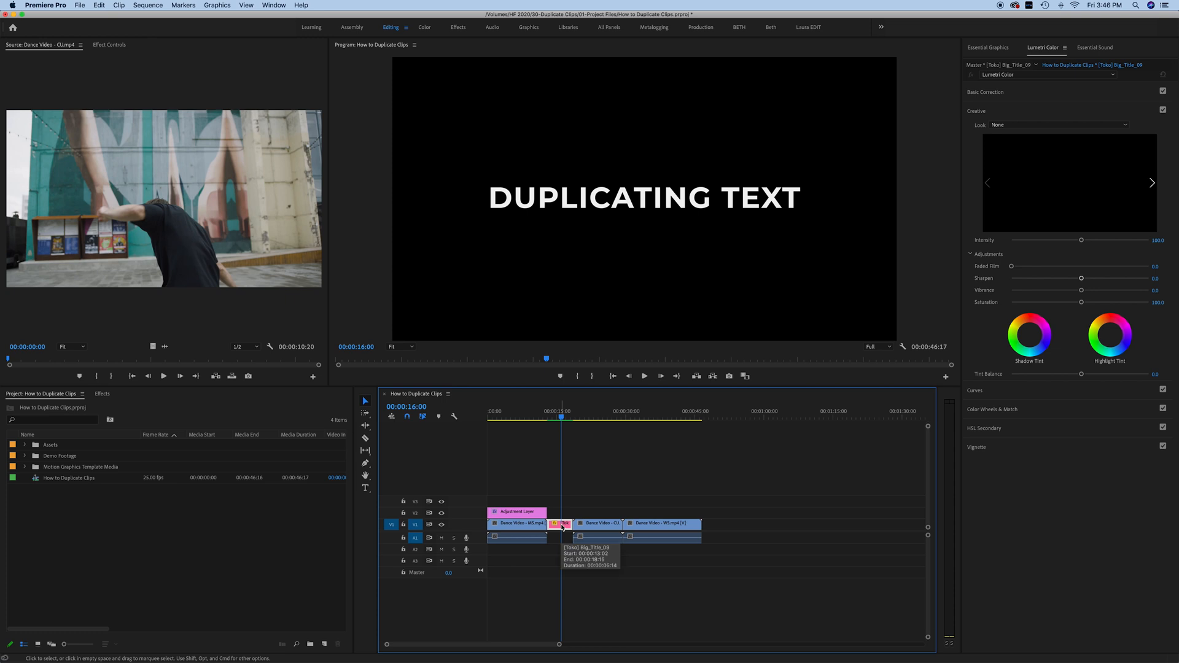
Alt-drag a copy of the DUPLICATING TEXT title to sit right after the final WS clip
left_click_drag(560, 525, 575, 504)
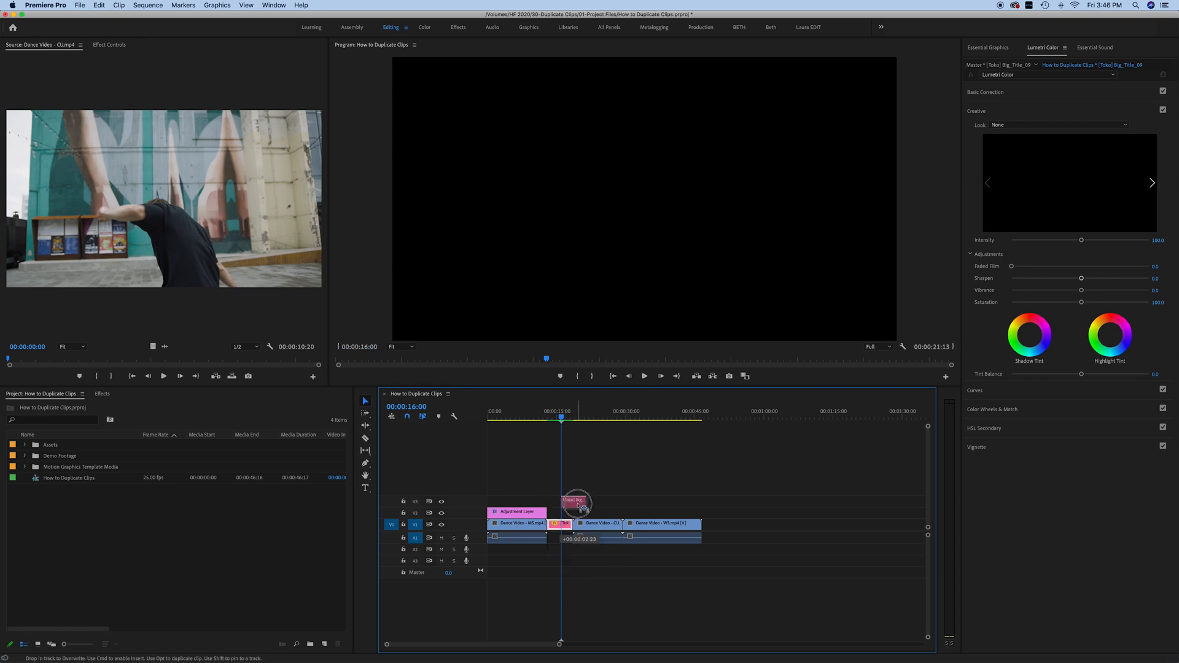
left_click_drag(575, 500, 634, 511)
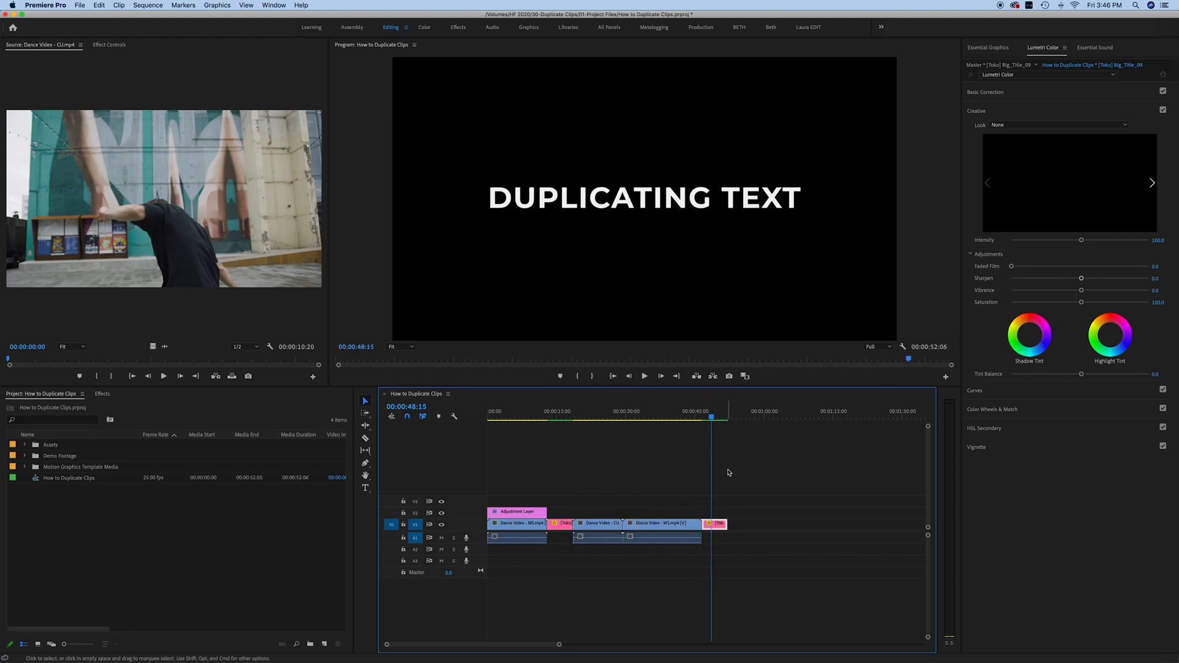
mouse_move(551, 508)
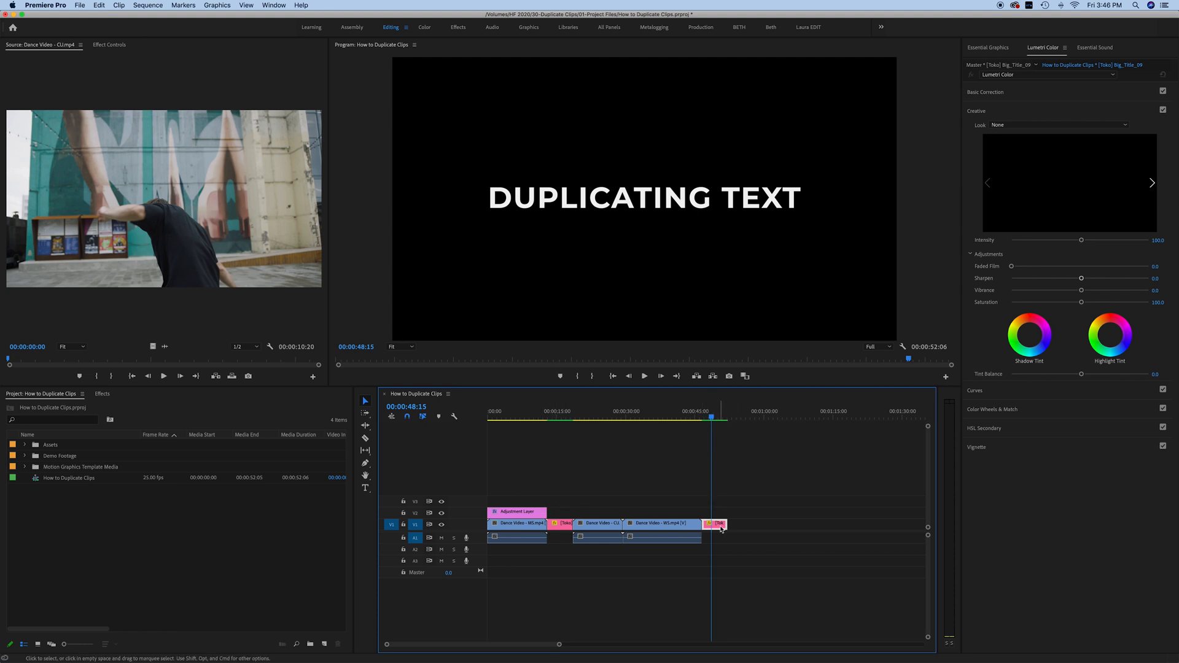
Load the title clip into the Source Monitor for viewing
double_click(715, 525)
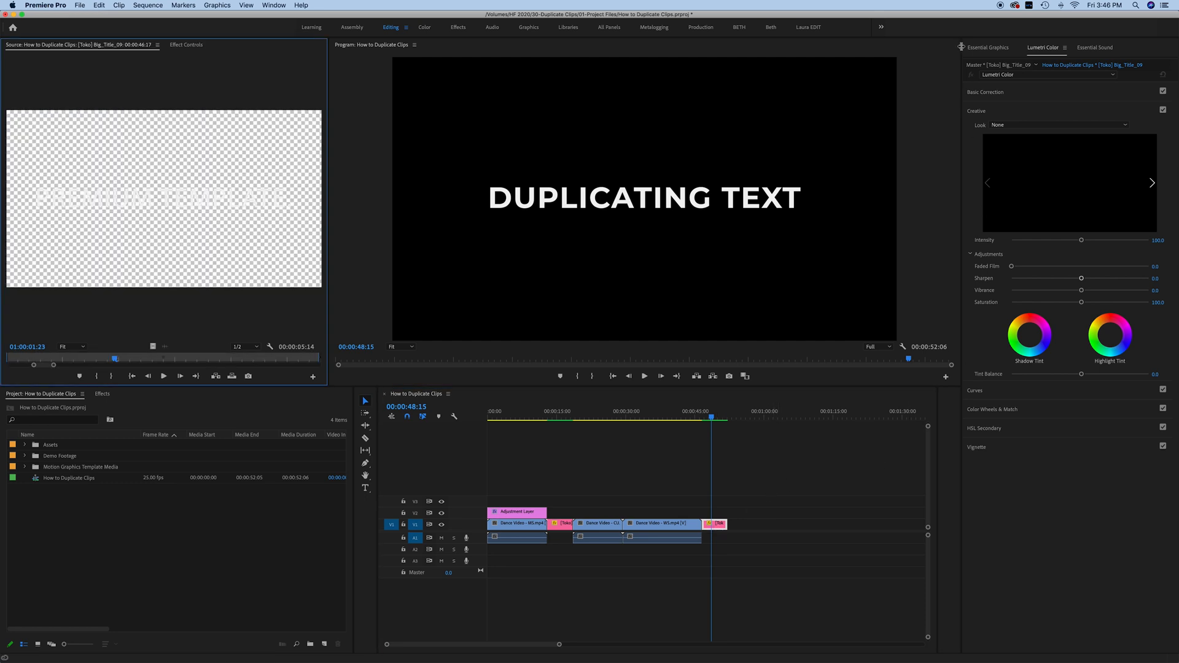
left_click(987, 48)
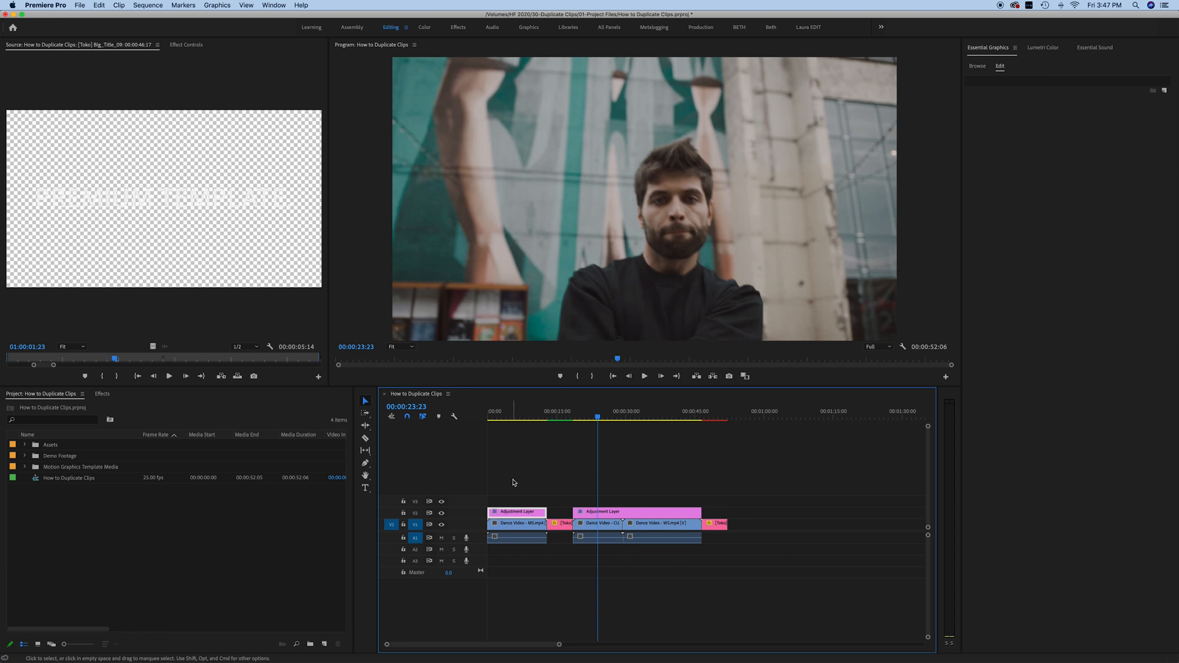
mouse_move(539, 470)
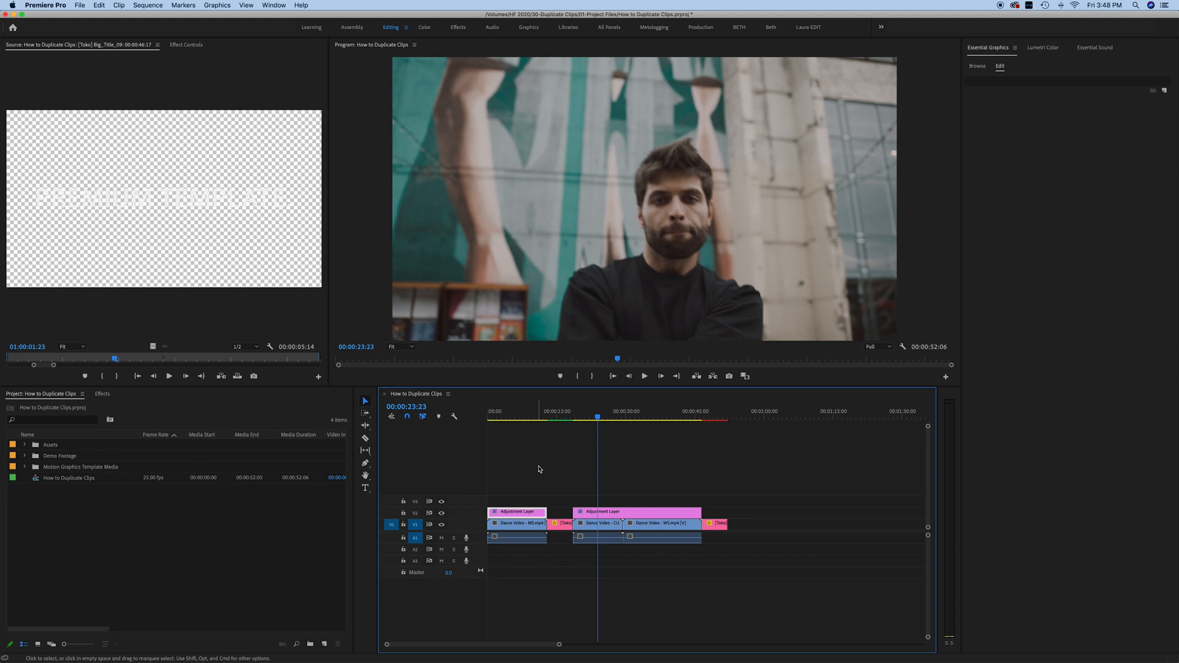
mouse_move(552, 468)
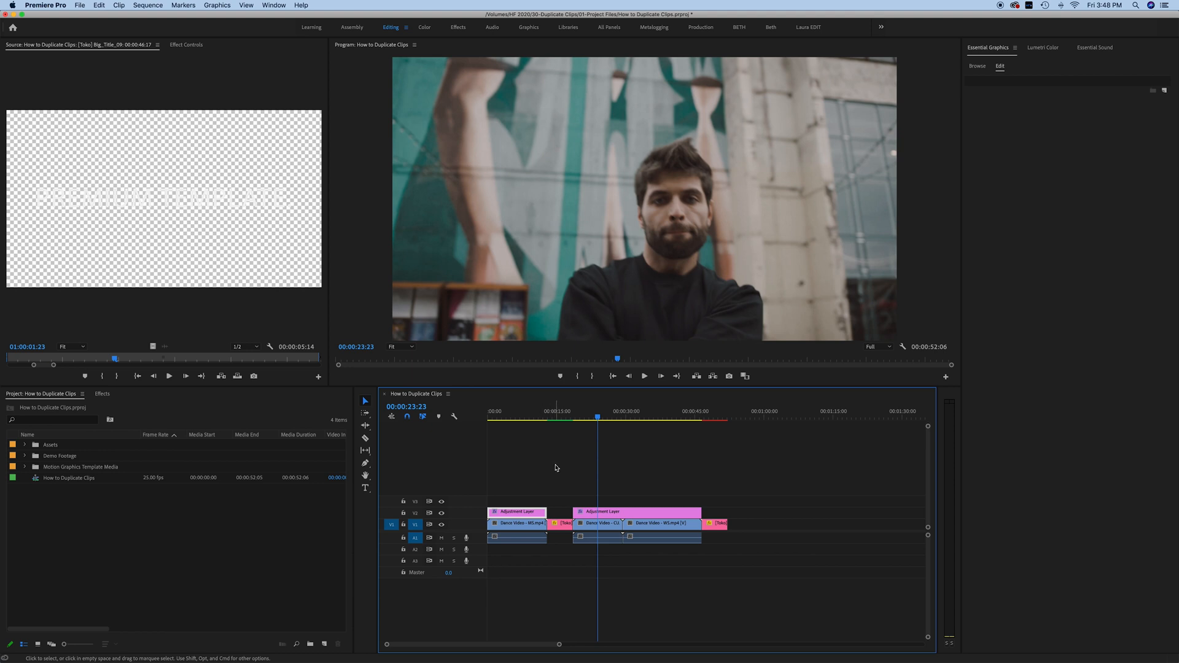
mouse_move(403, 525)
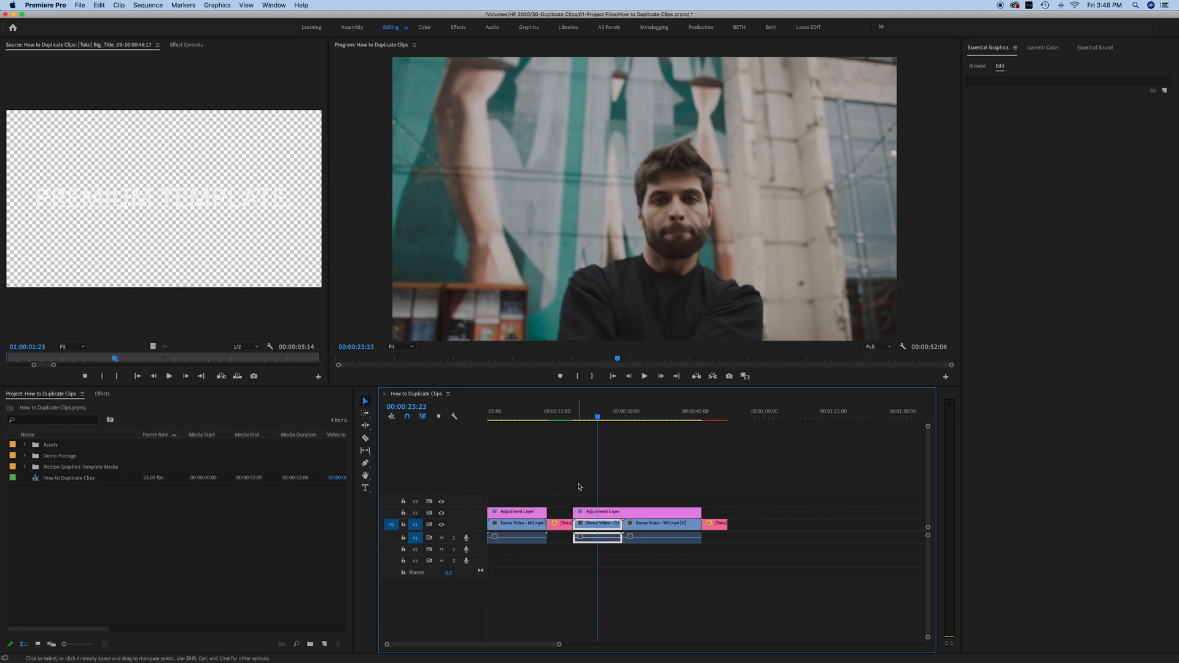
mouse_move(587, 486)
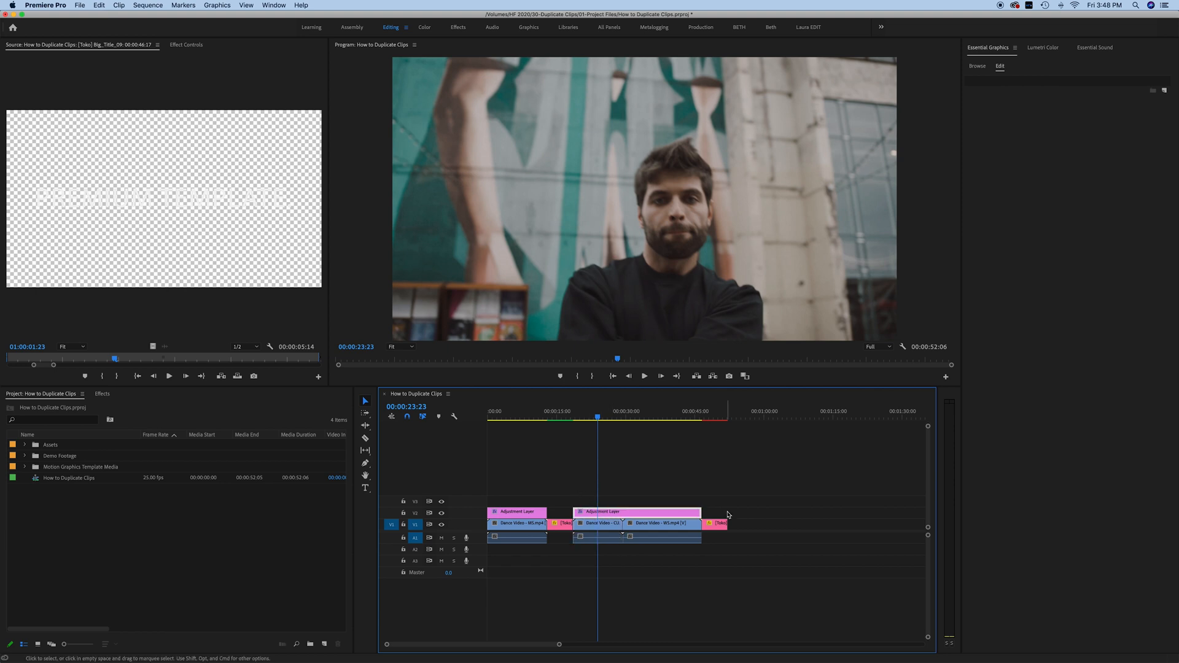
Select the clip area near the middle dance clips on V1
left_click(635, 524)
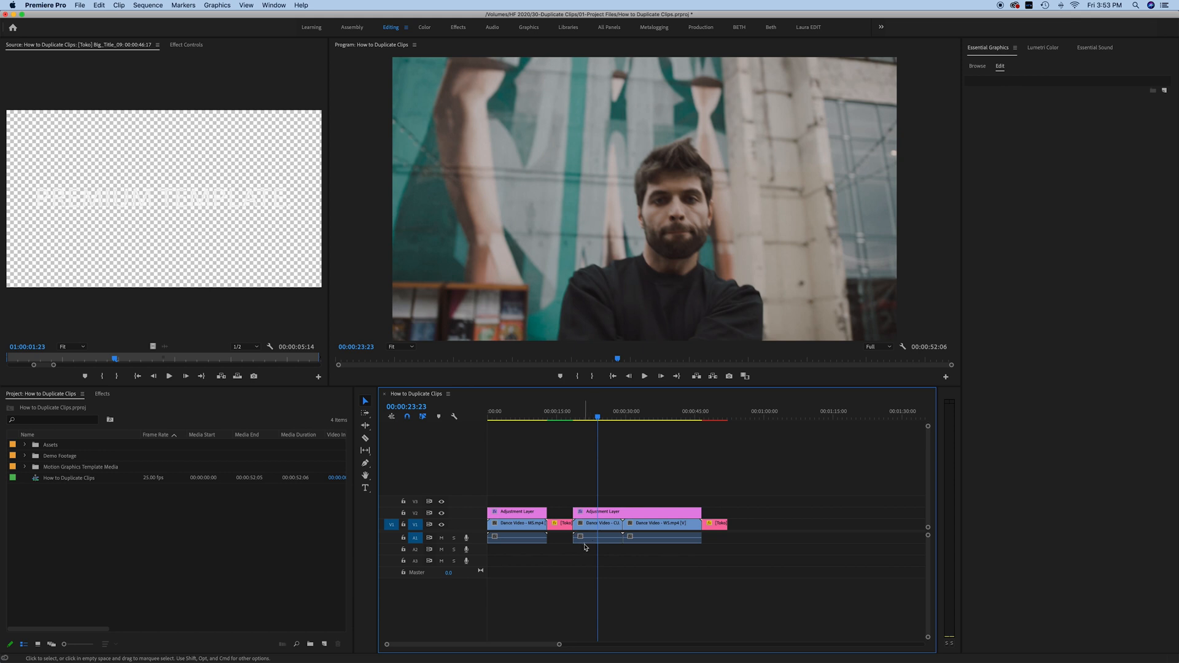
mouse_move(591, 543)
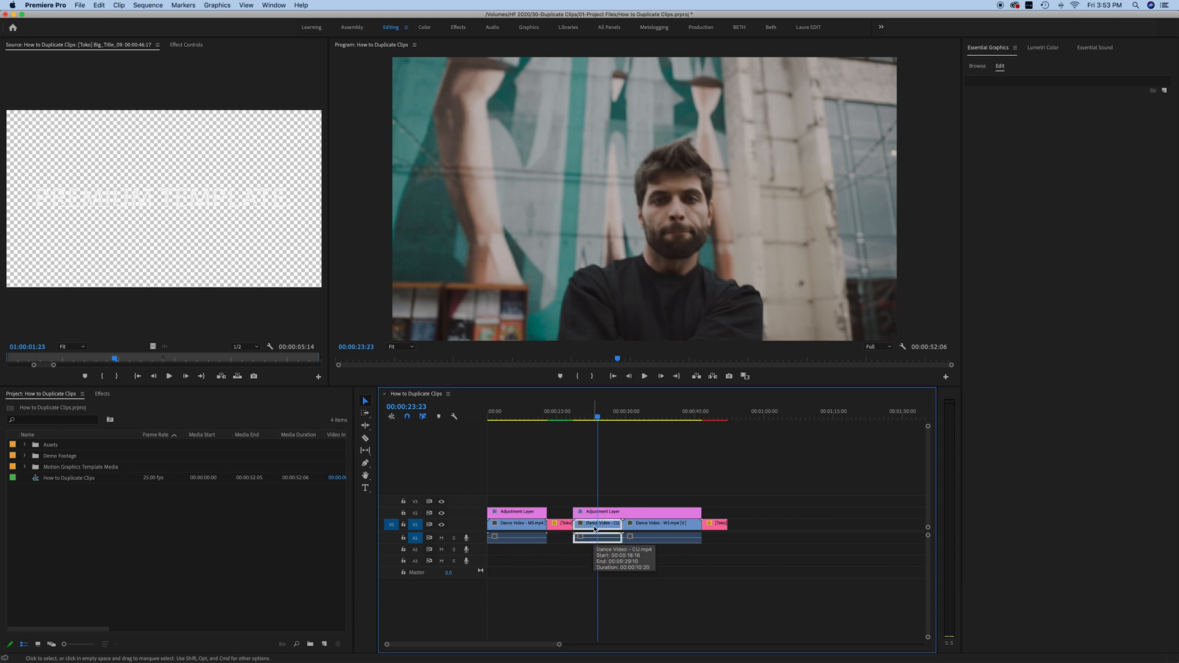
left_click_drag(597, 524, 773, 525)
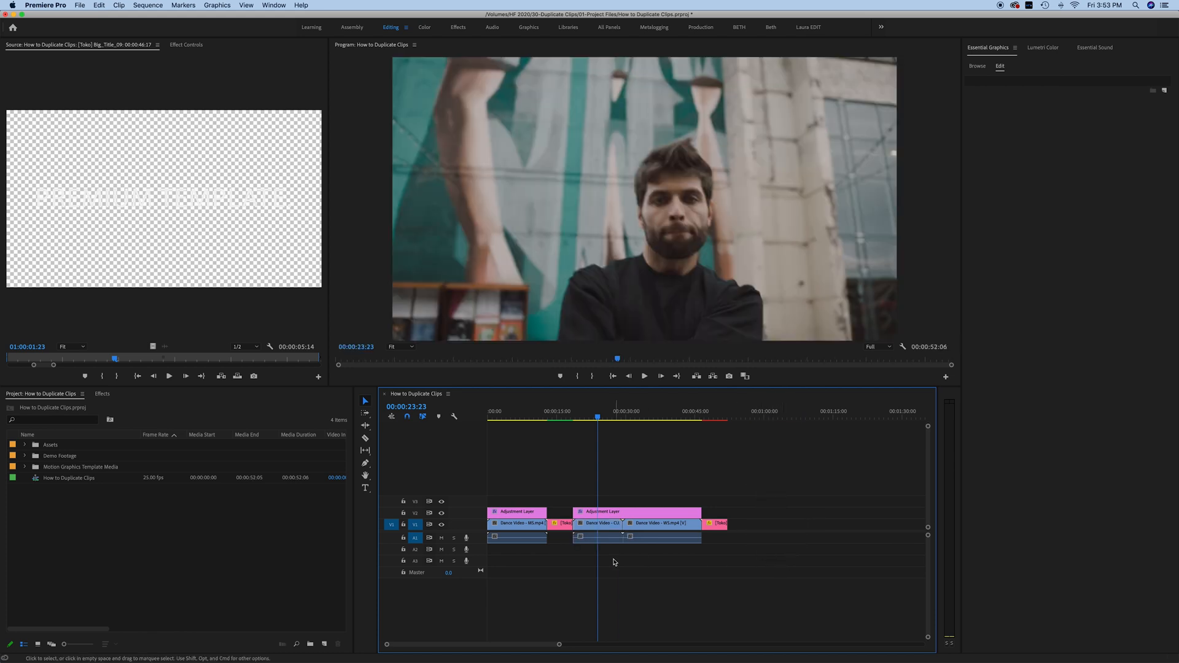
mouse_move(594, 544)
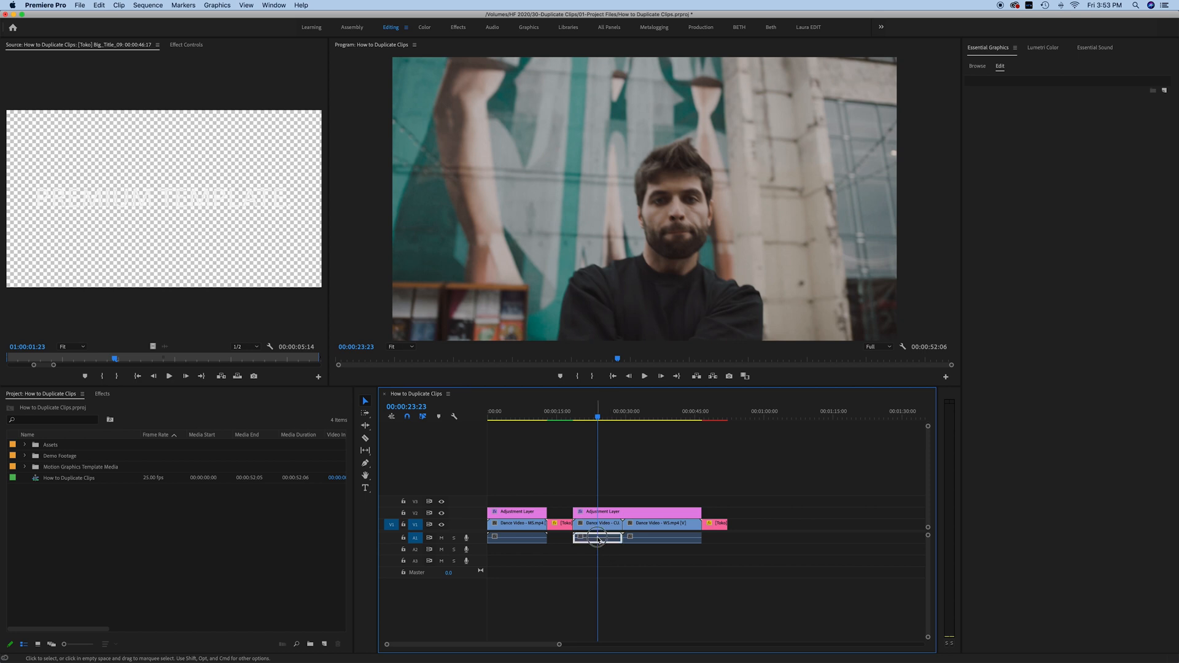
left_click_drag(597, 538, 673, 538)
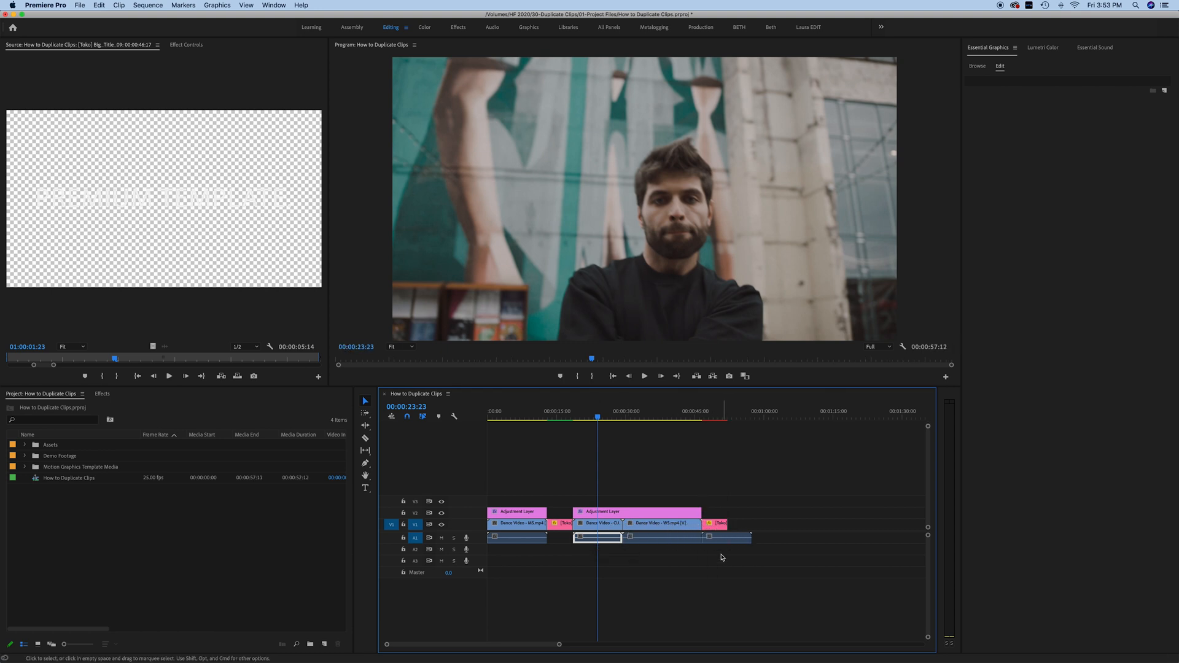
left_click(726, 538)
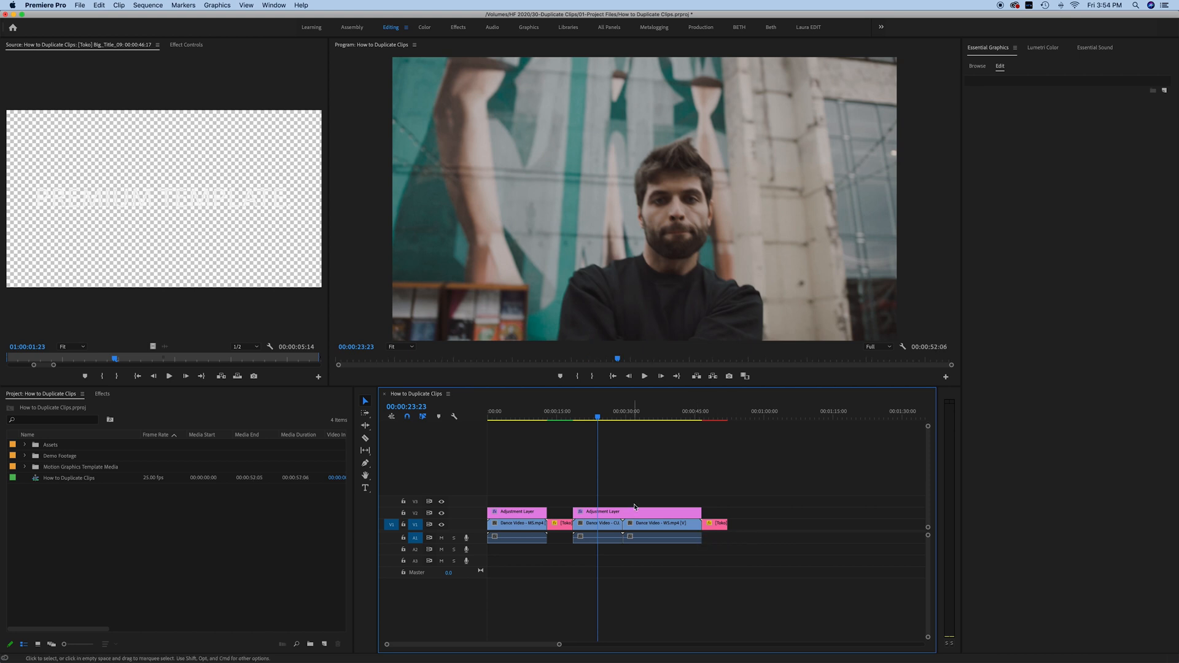
mouse_move(655, 495)
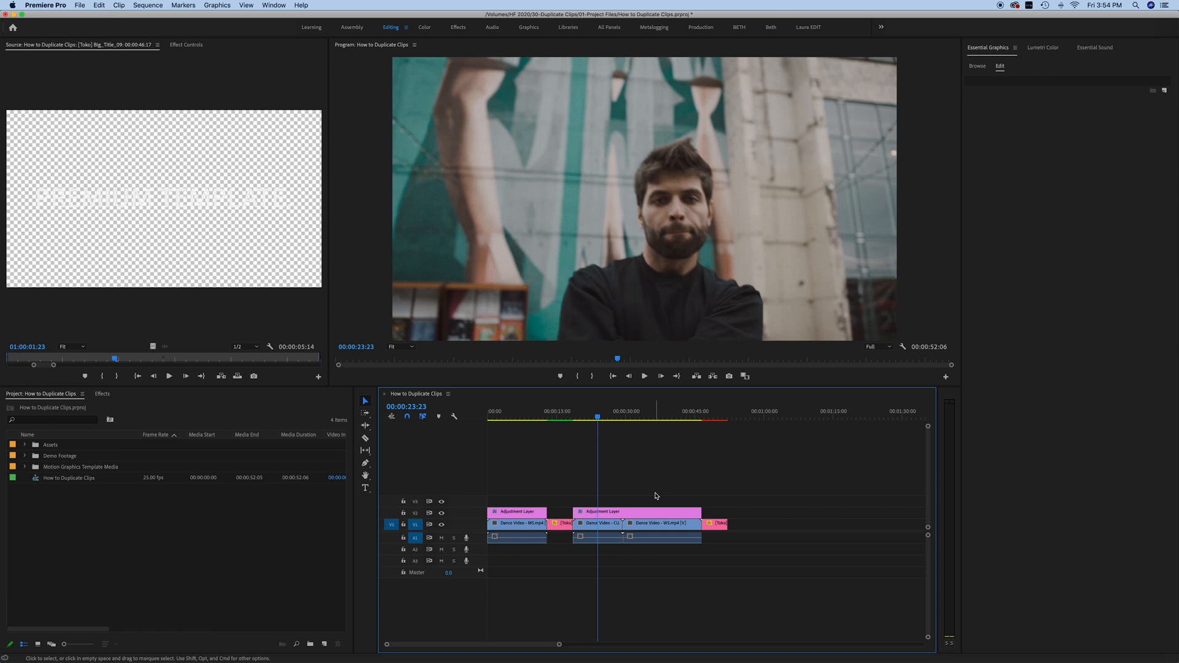
mouse_move(643, 512)
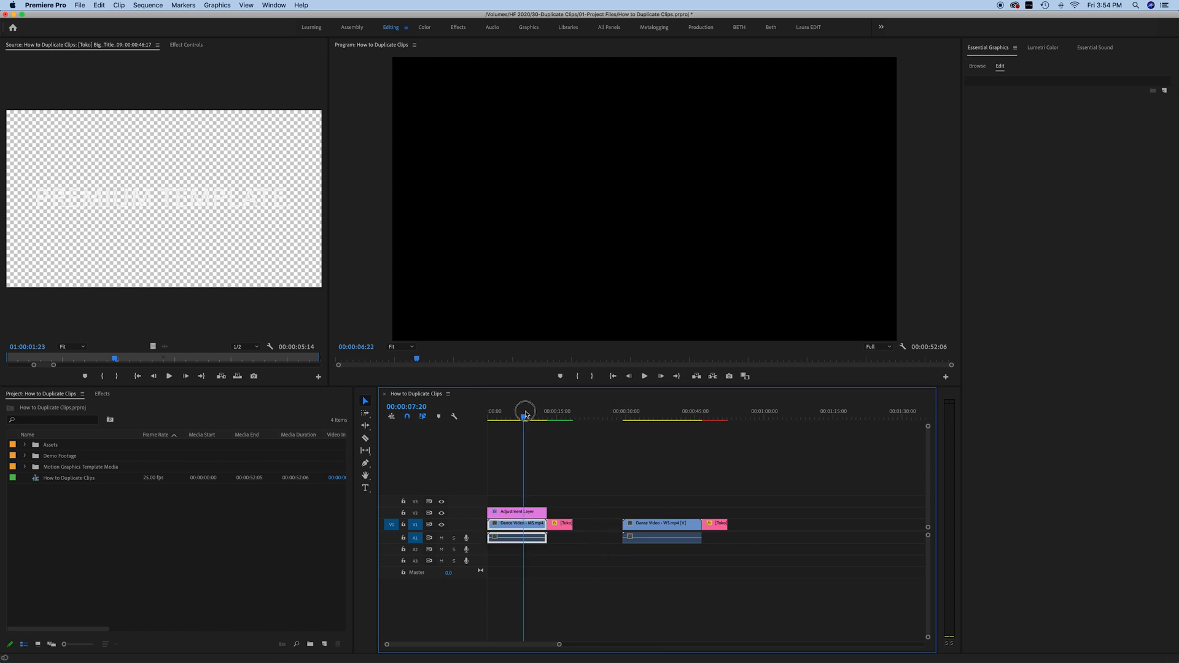
Scrub across the DUPLICATING TEXT title into the empty gap and select the gap between the clips
left_click(556, 420)
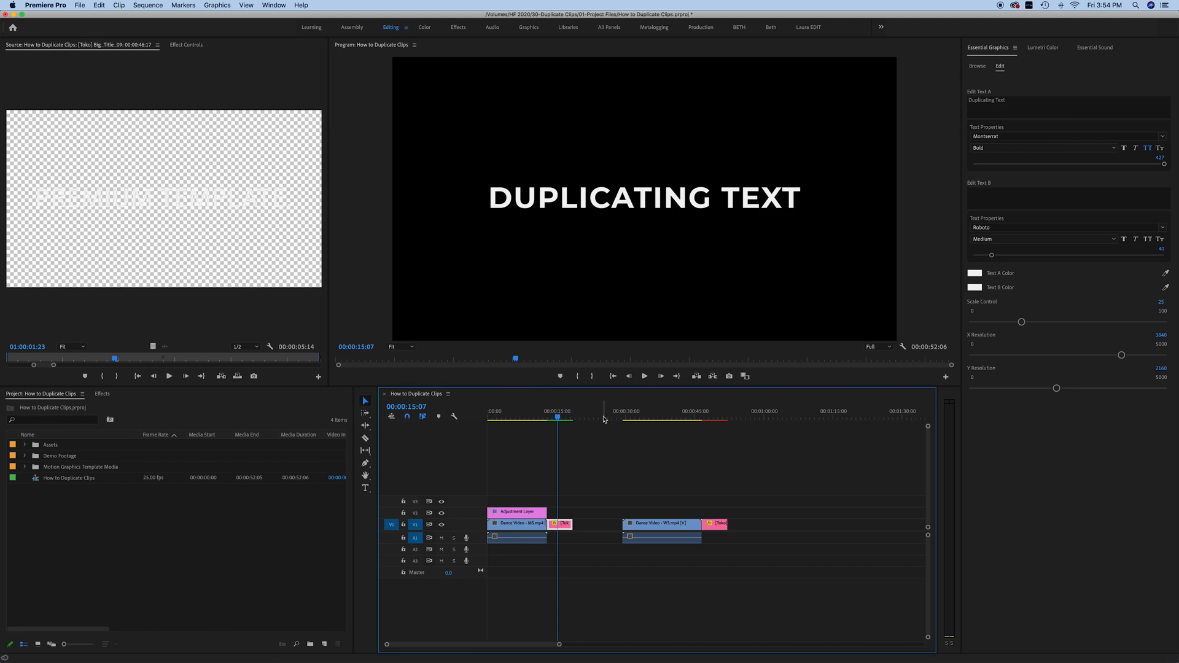
left_click(635, 421)
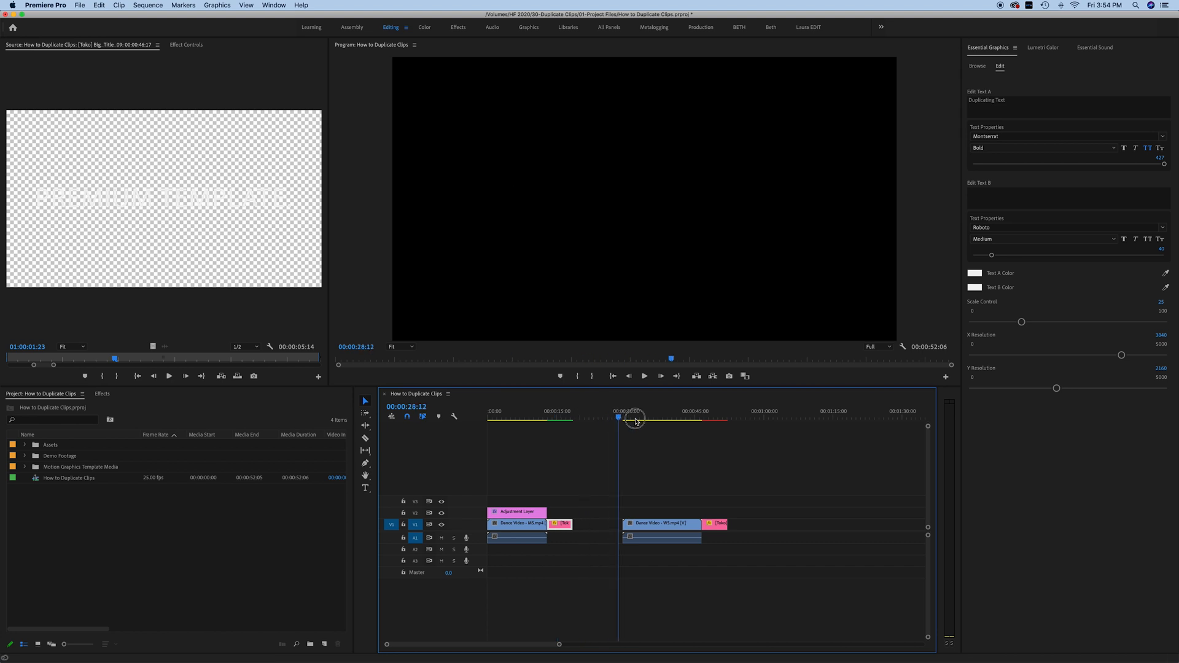
left_click(602, 418)
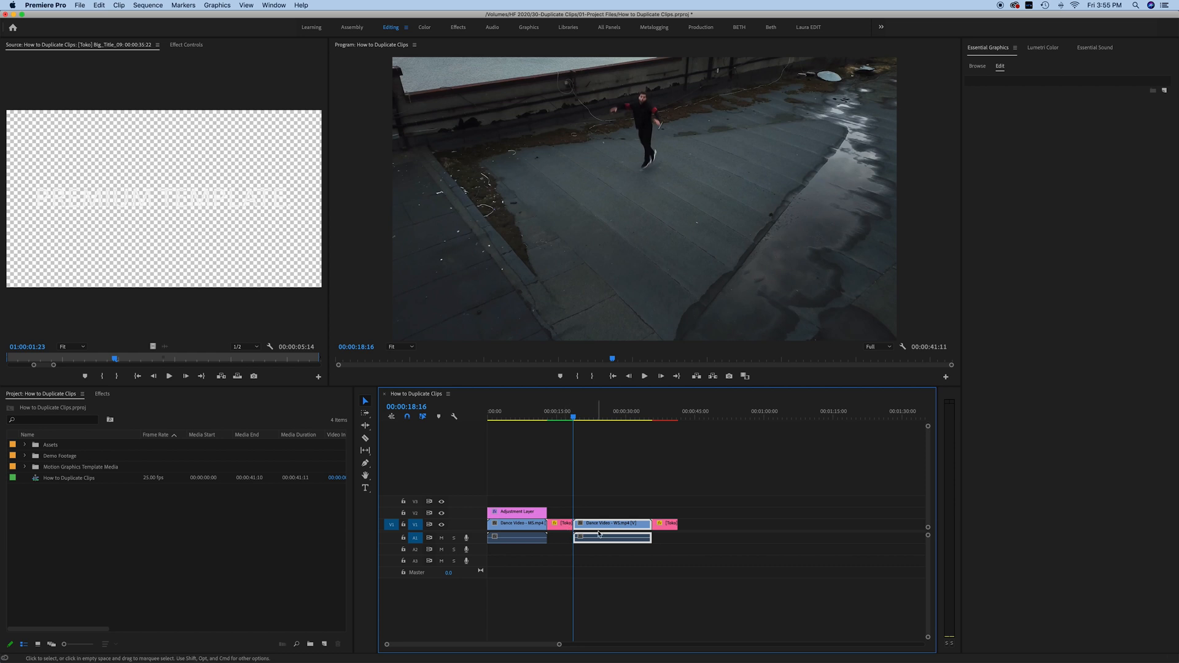
mouse_move(579, 532)
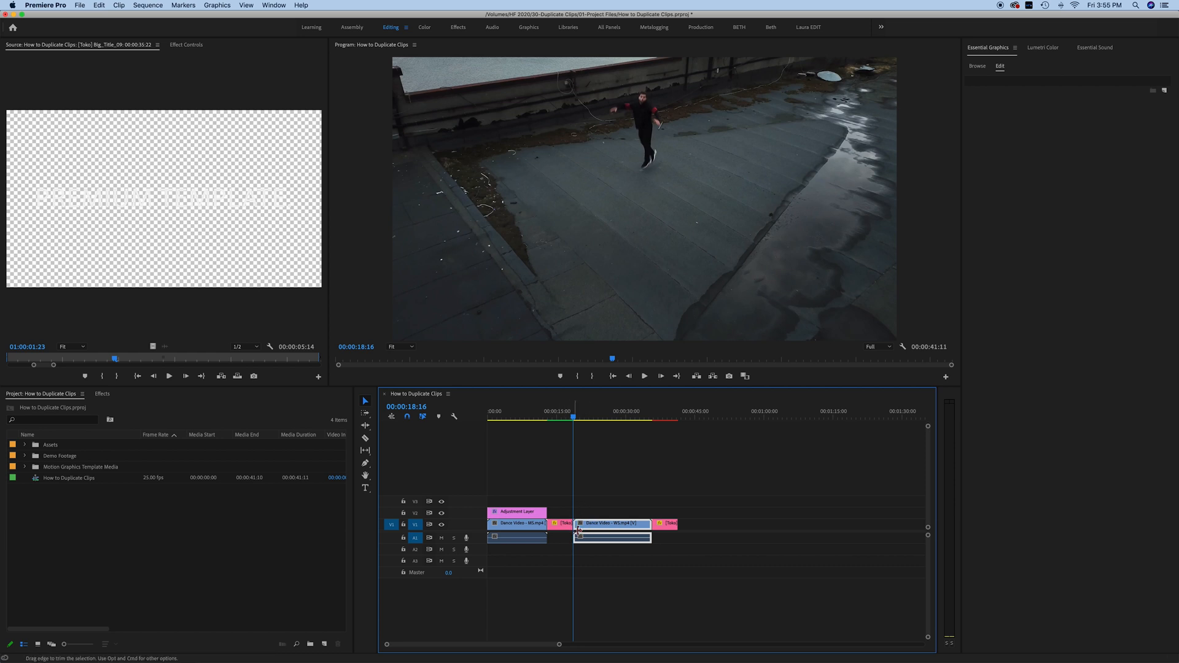
mouse_move(719, 558)
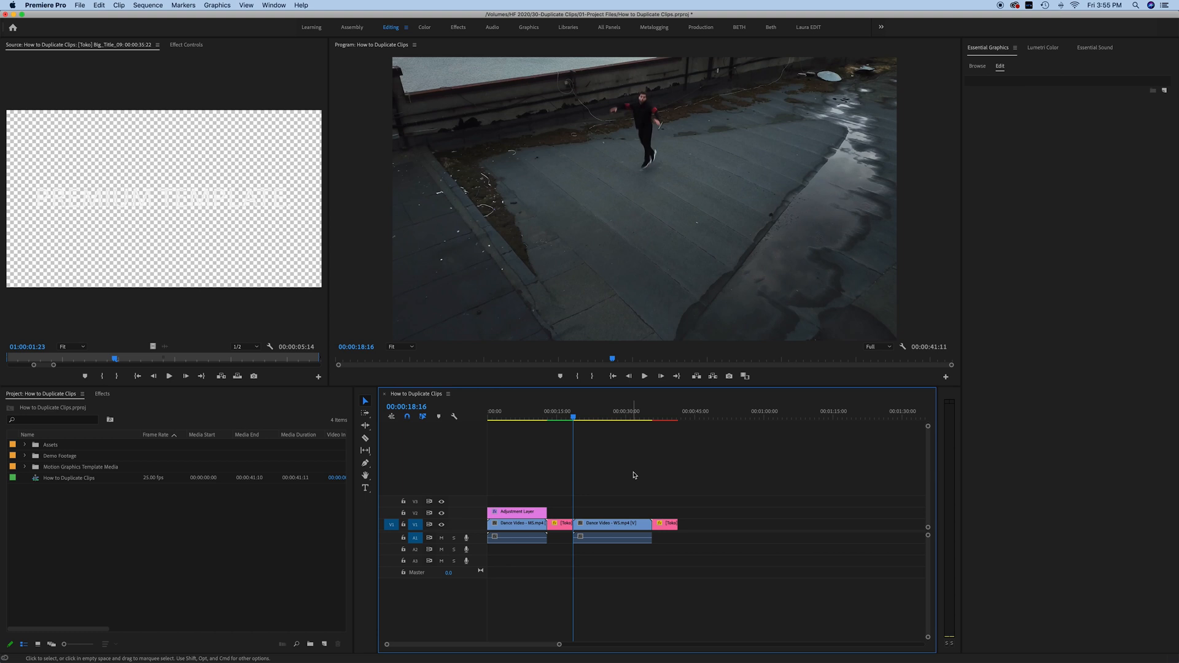
mouse_move(635, 475)
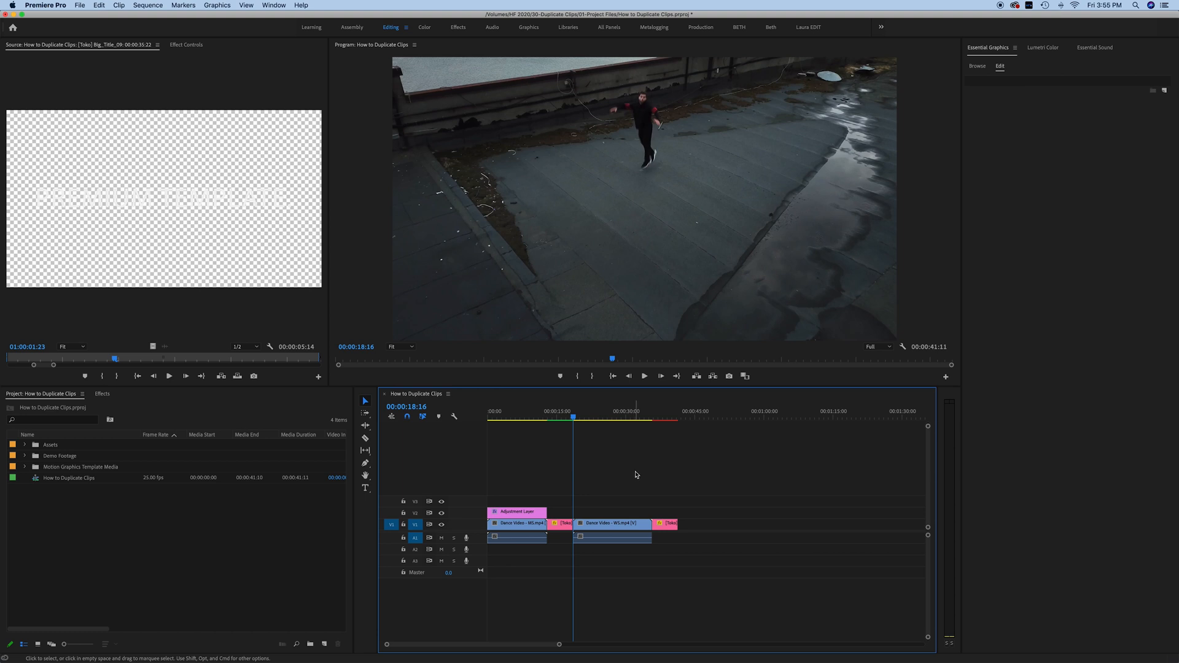
mouse_move(614, 587)
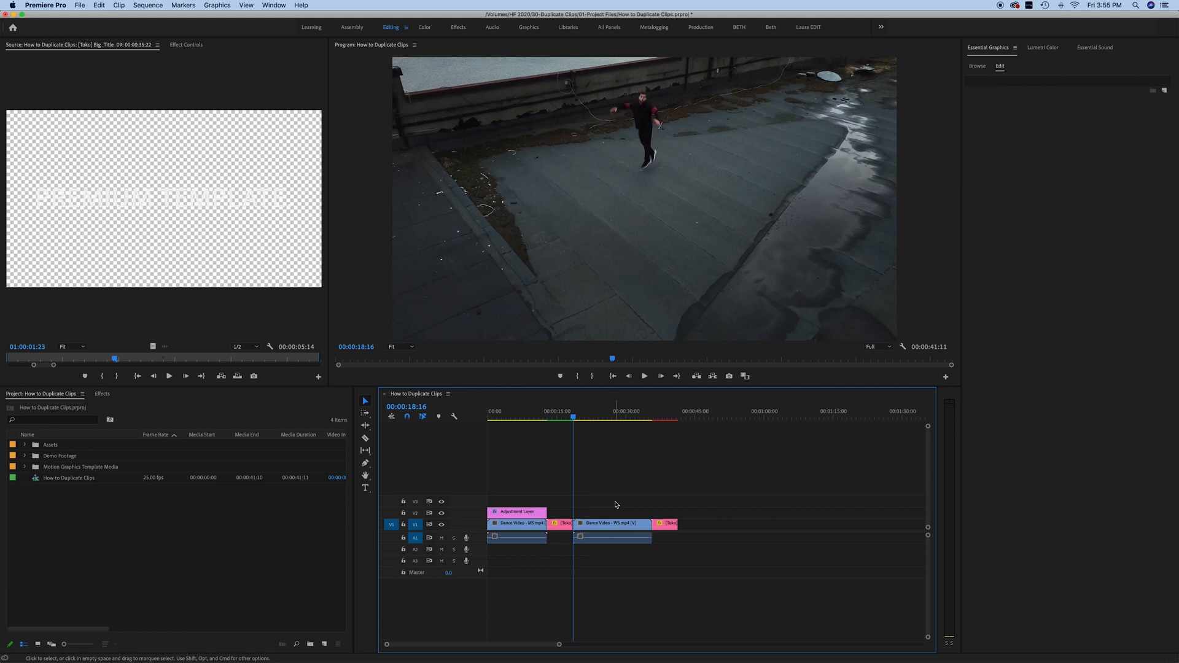
mouse_move(611, 487)
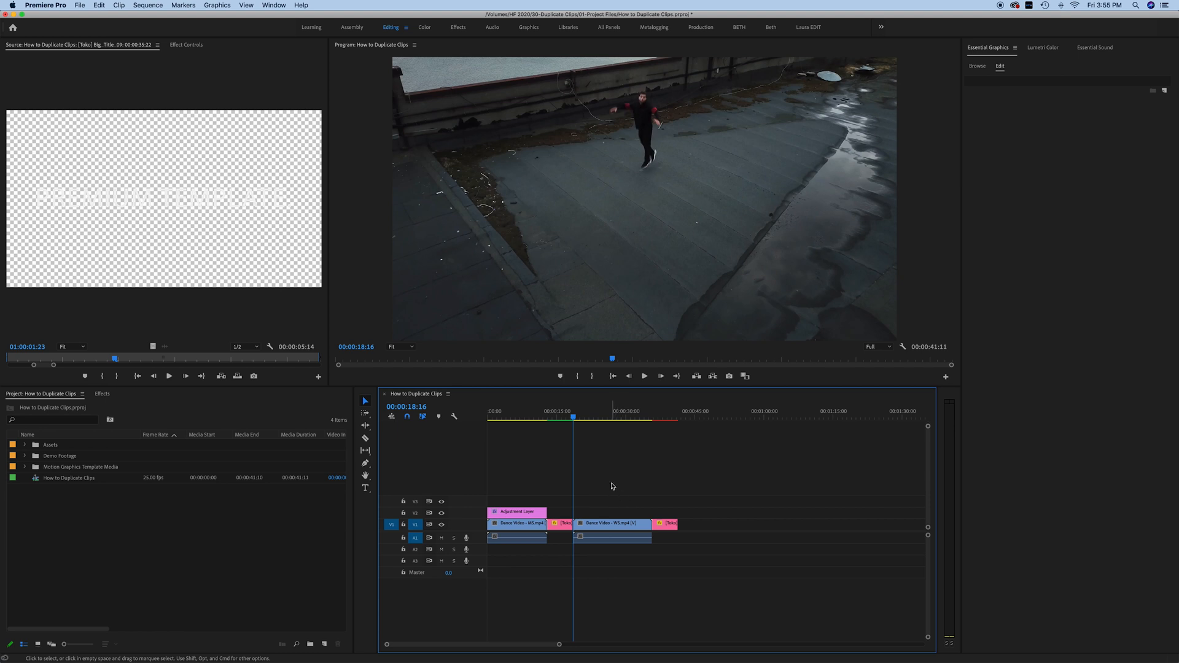